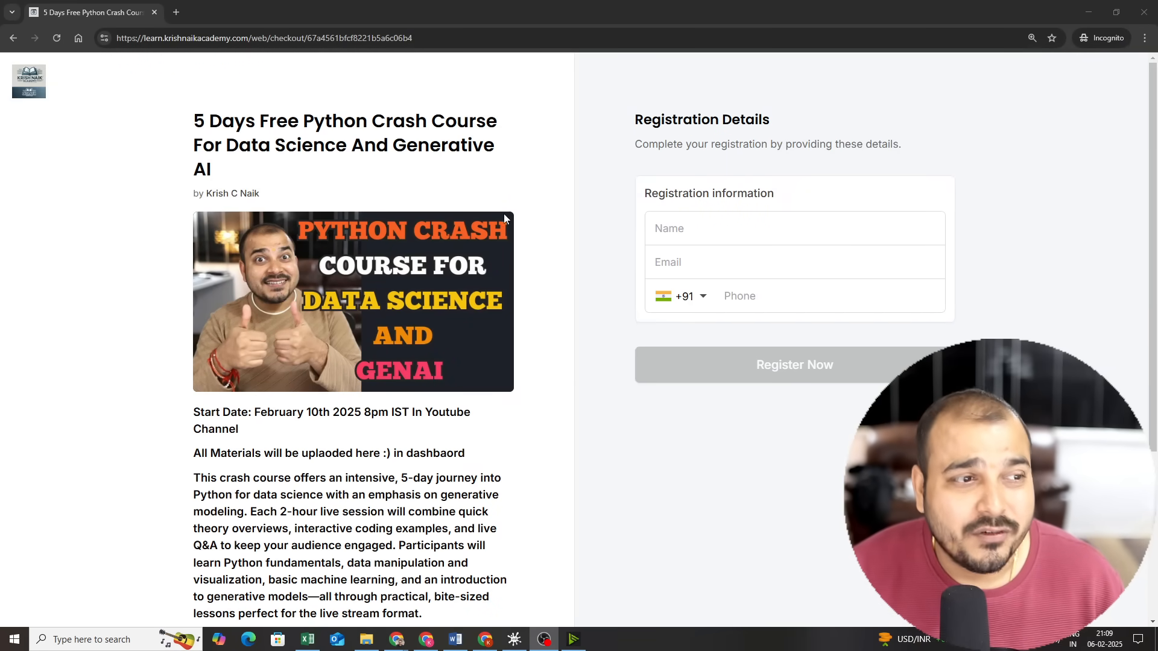
Step: Highlight the start date, session description and the environments/IDE topic on the course page
scroll(down, 3)
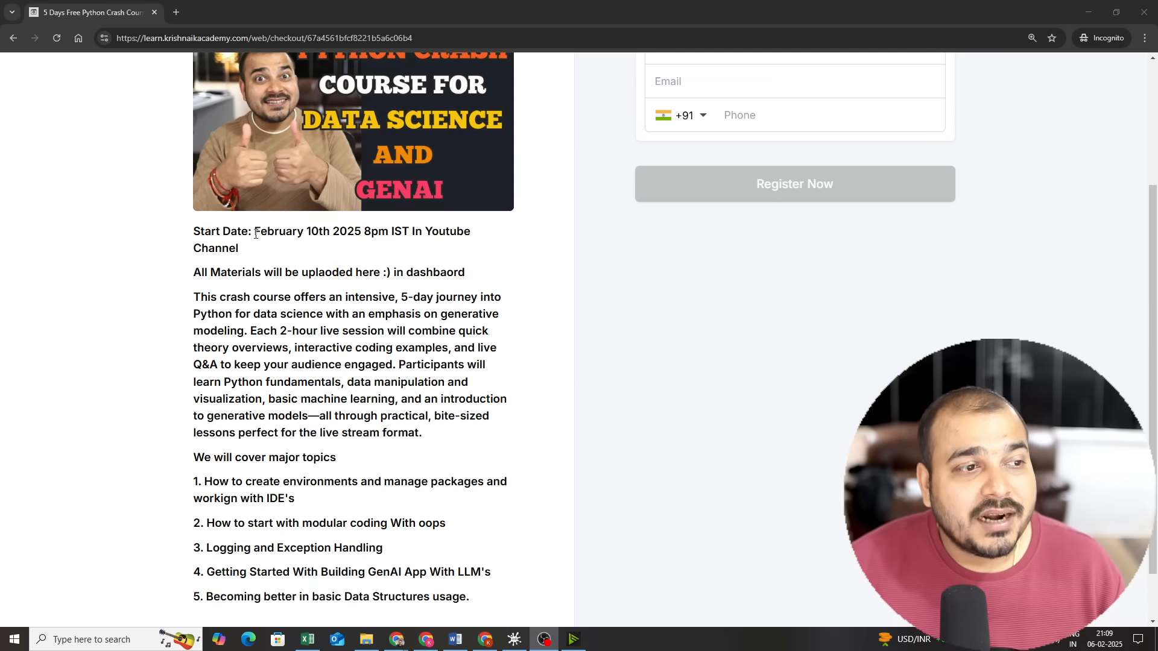
double_click(276, 231)
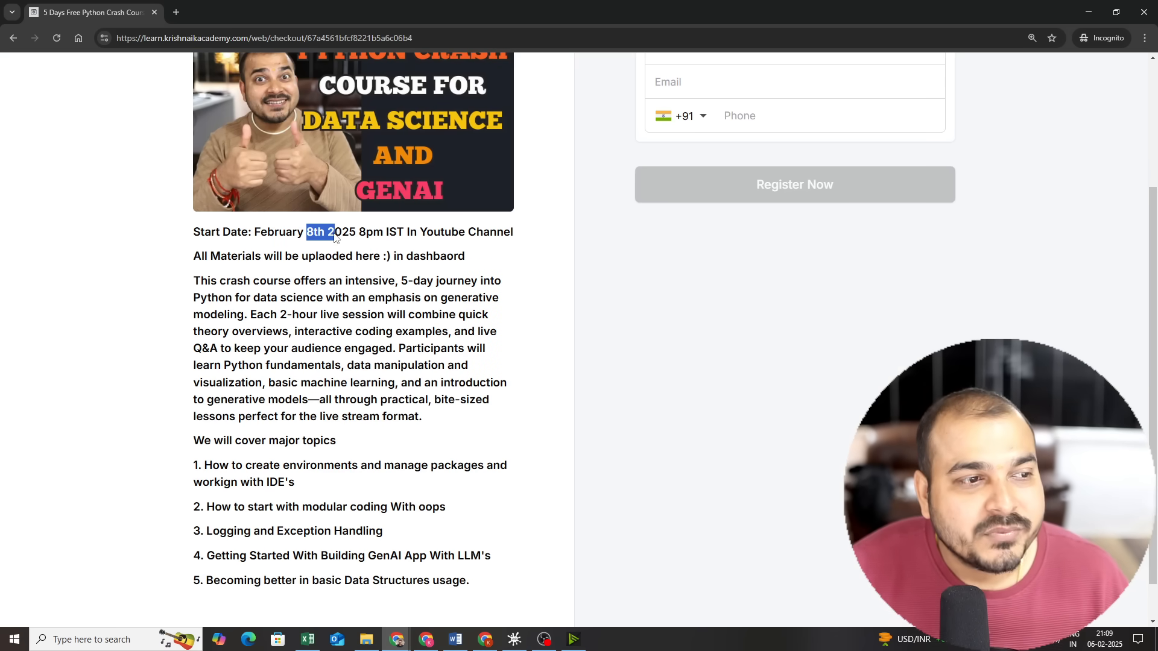
drag(333, 232, 366, 232)
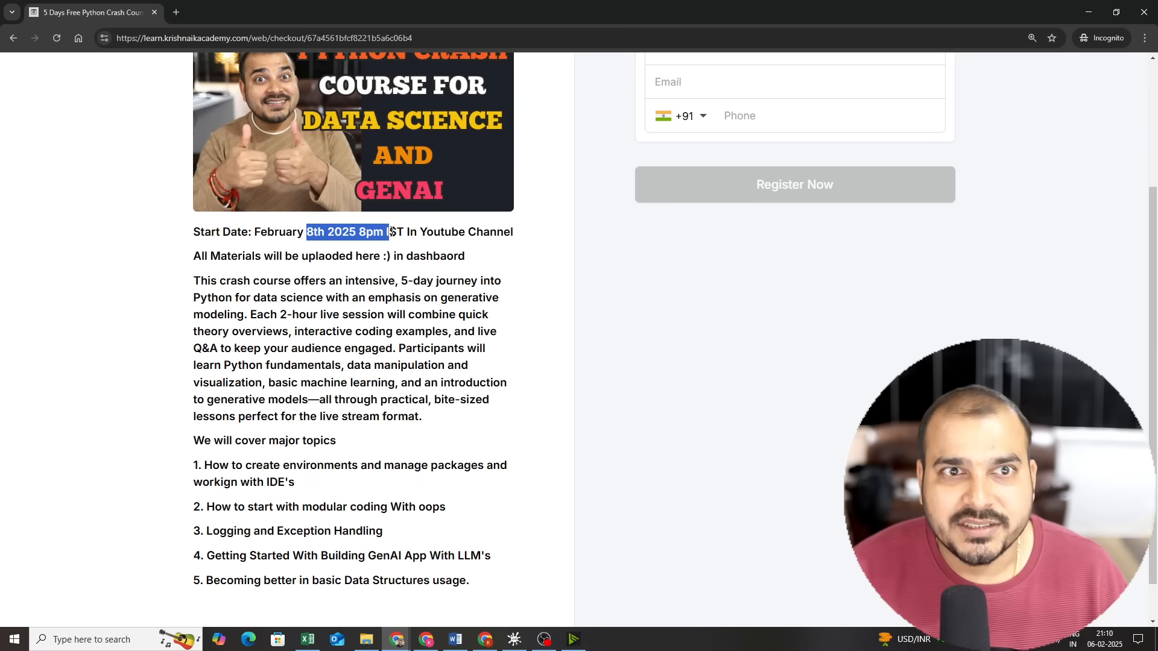
drag(206, 256, 466, 255)
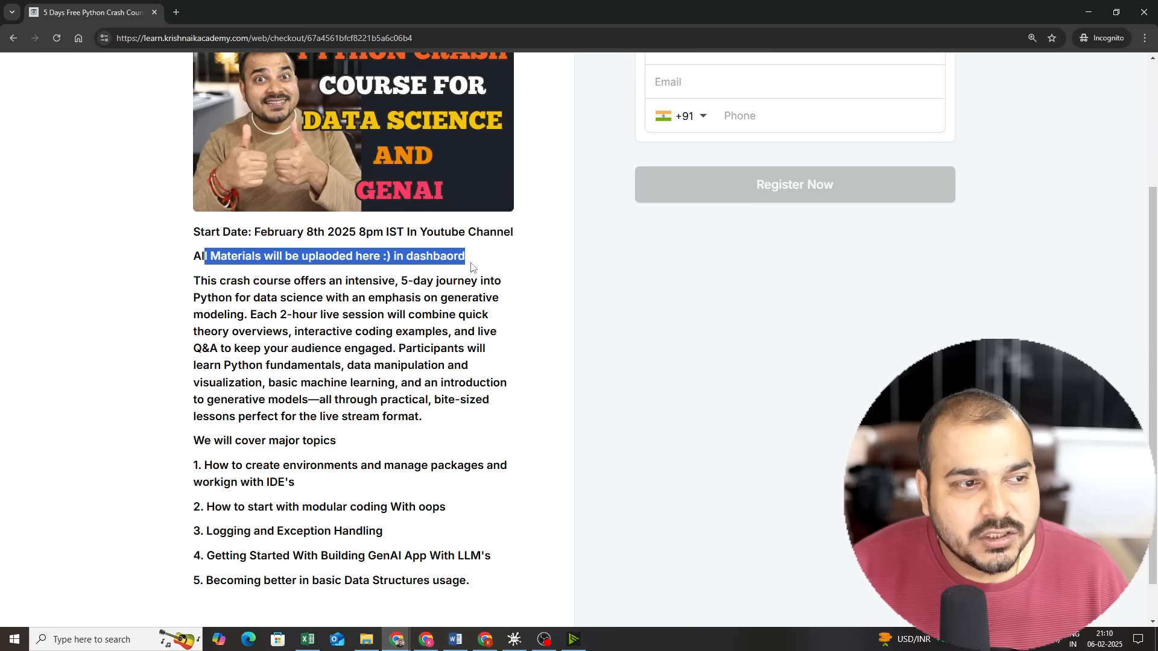
double_click(327, 256)
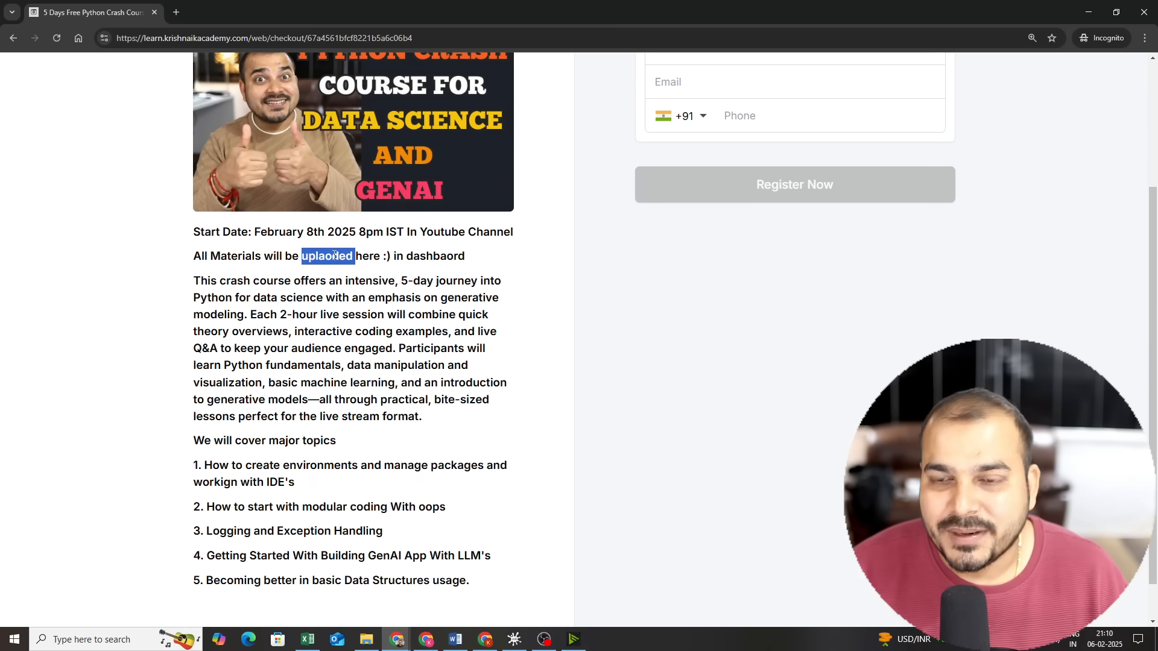
scroll(down, 3)
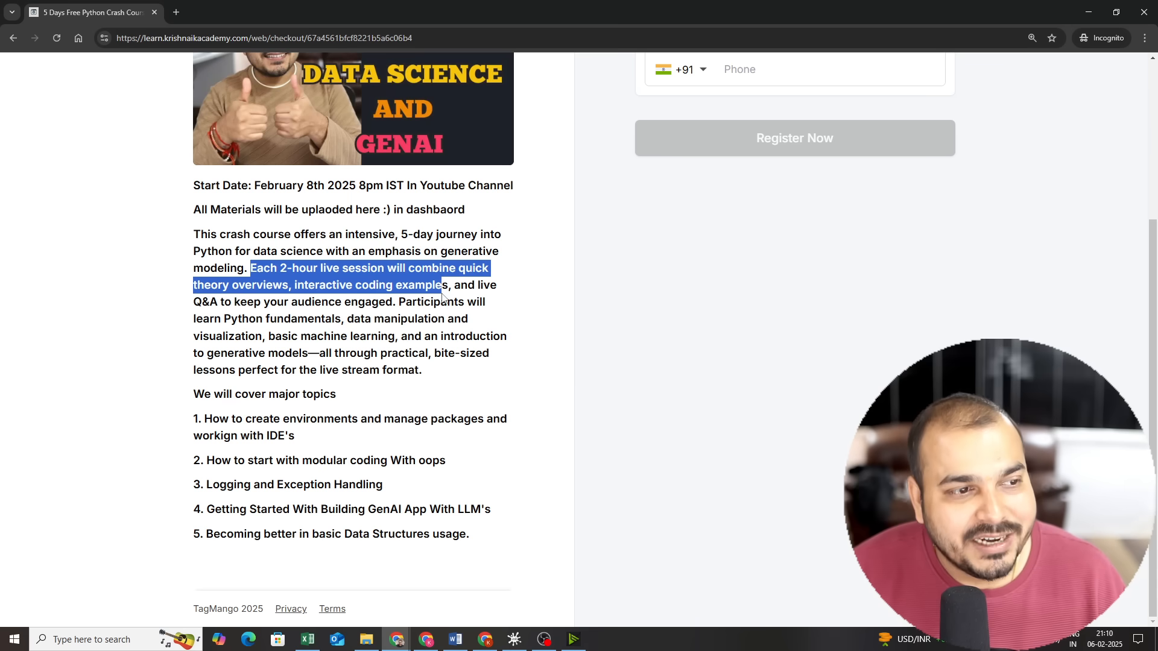
drag(442, 284, 432, 318)
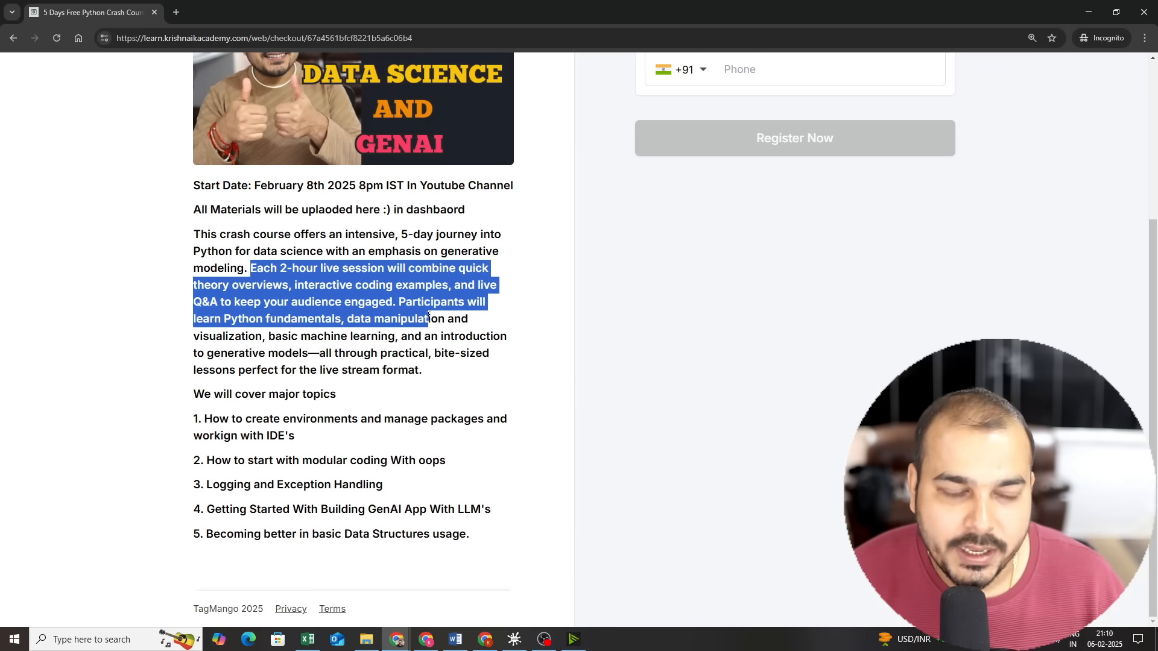
mouse_move(210, 412)
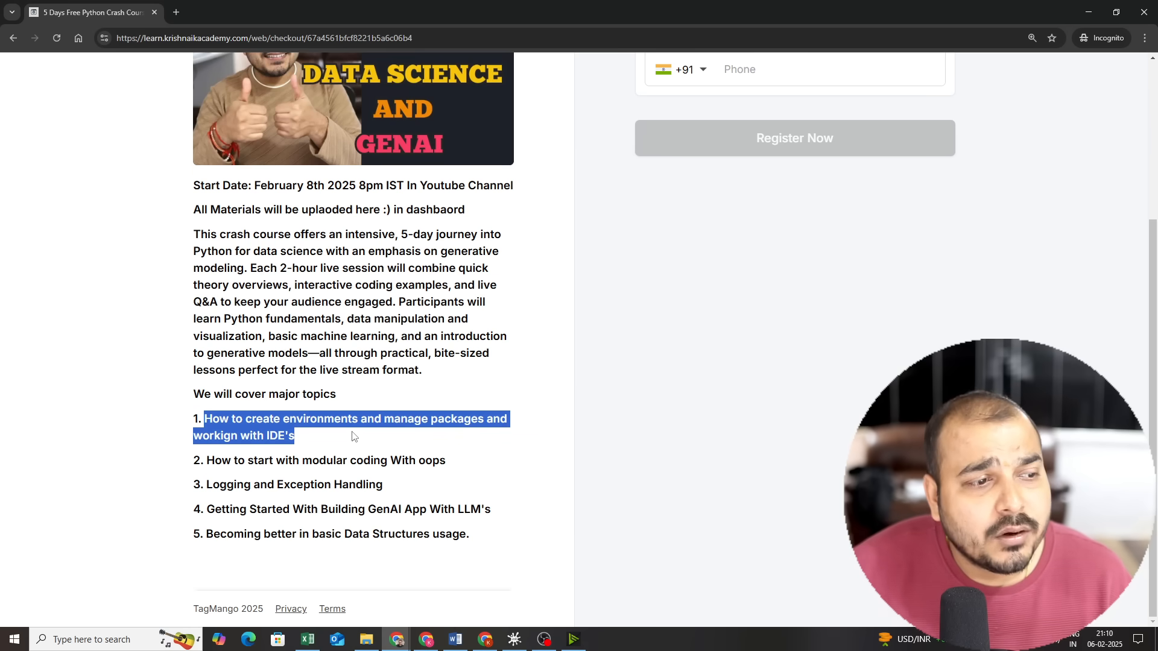
drag(293, 436, 363, 509)
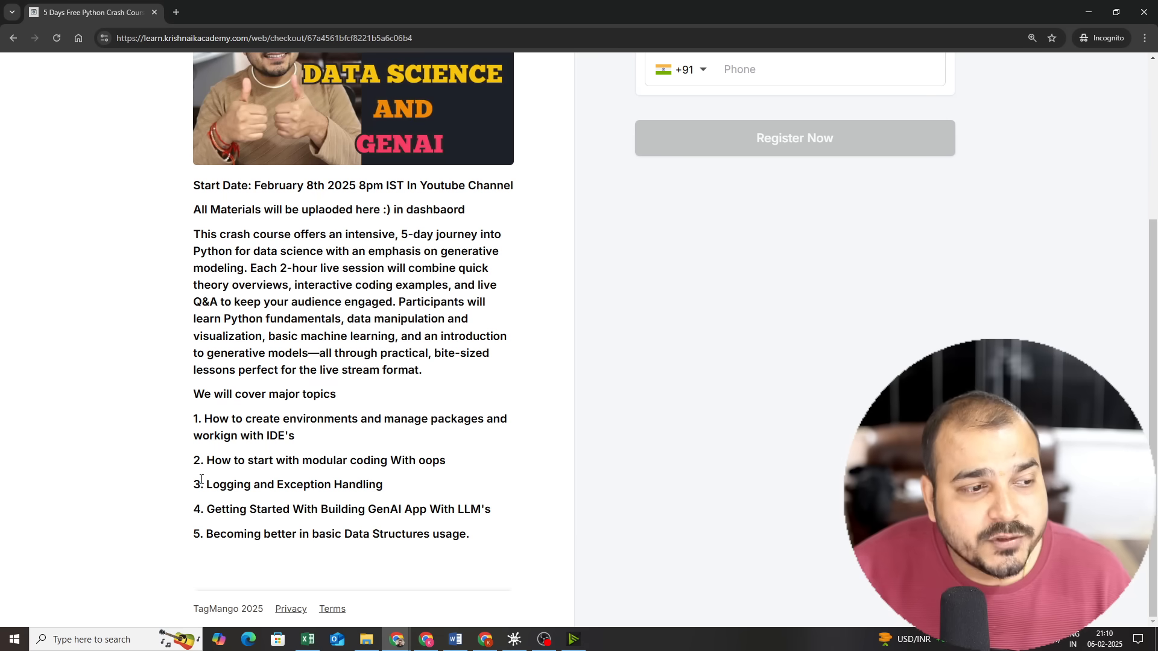
drag(306, 509, 425, 509)
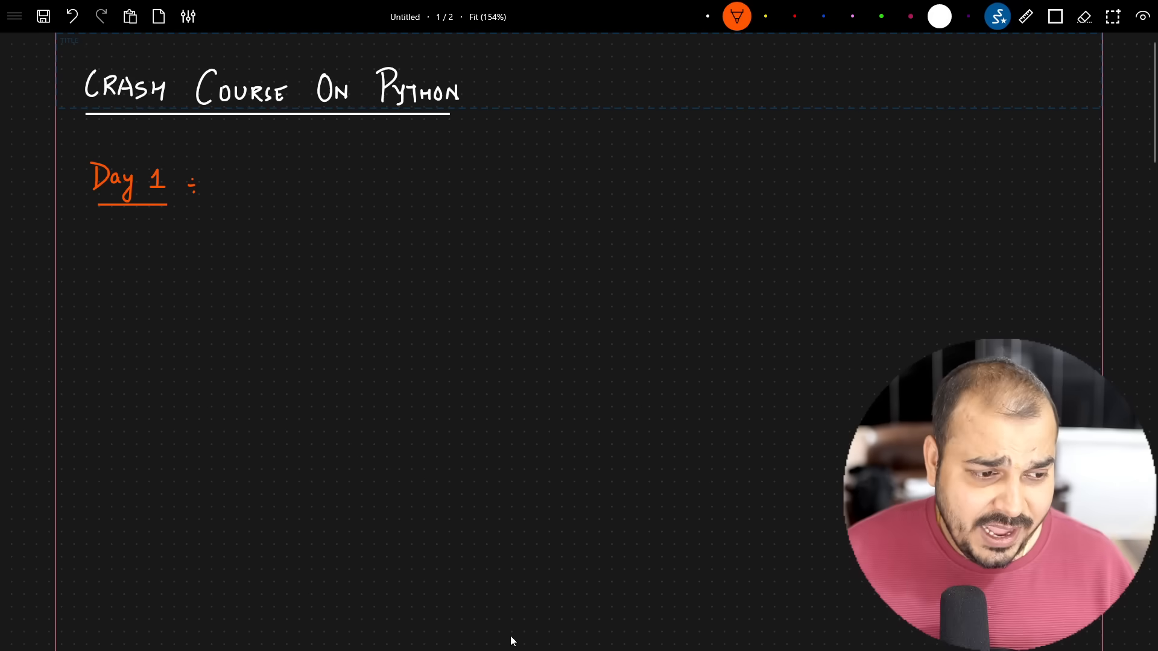
mouse_move(135, 317)
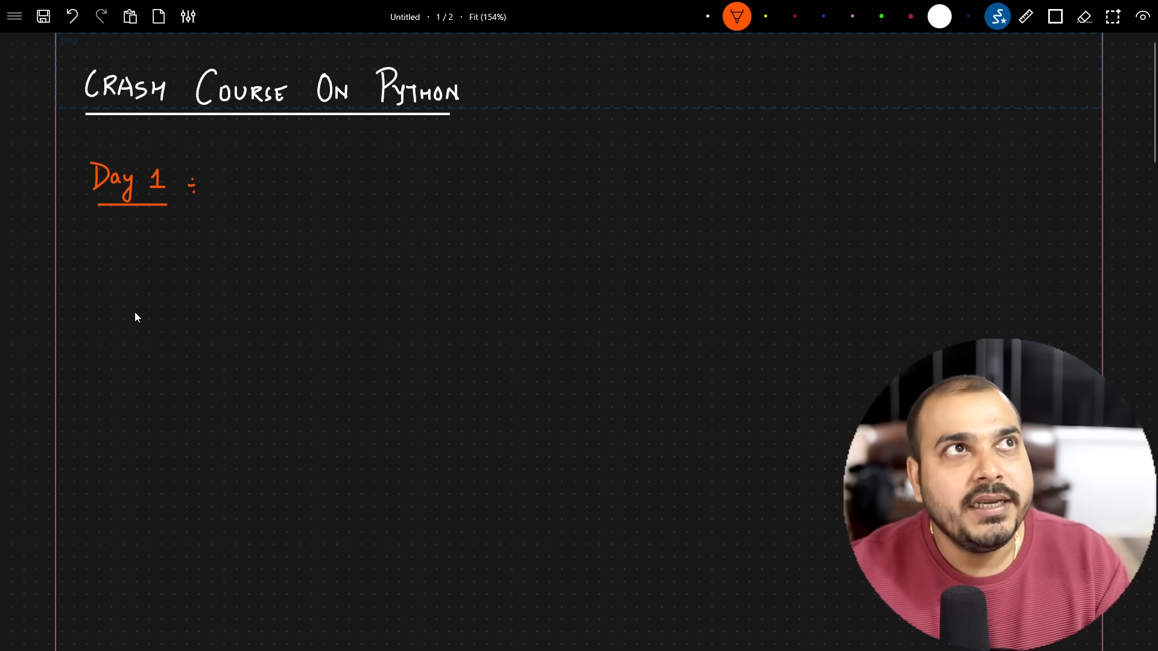
mouse_move(197, 183)
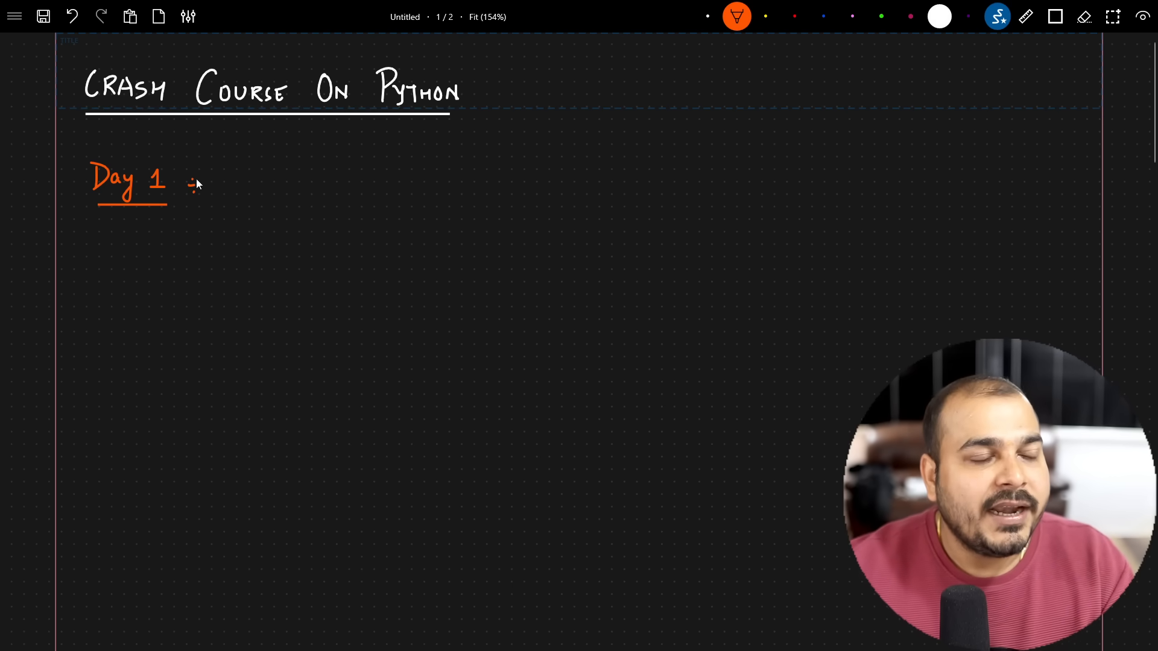
Step: Handwrite Environments, IDE, Packages, Configuration and env variables in yellow after 'Day 1 :'
click(764, 16)
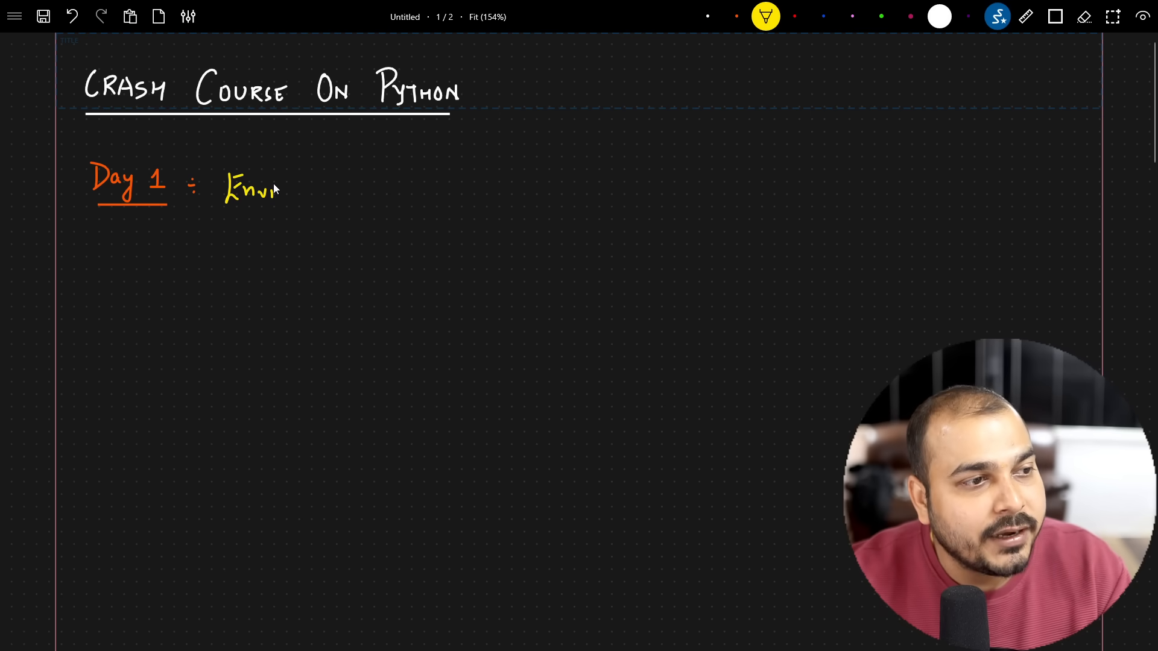
drag(281, 188, 344, 195)
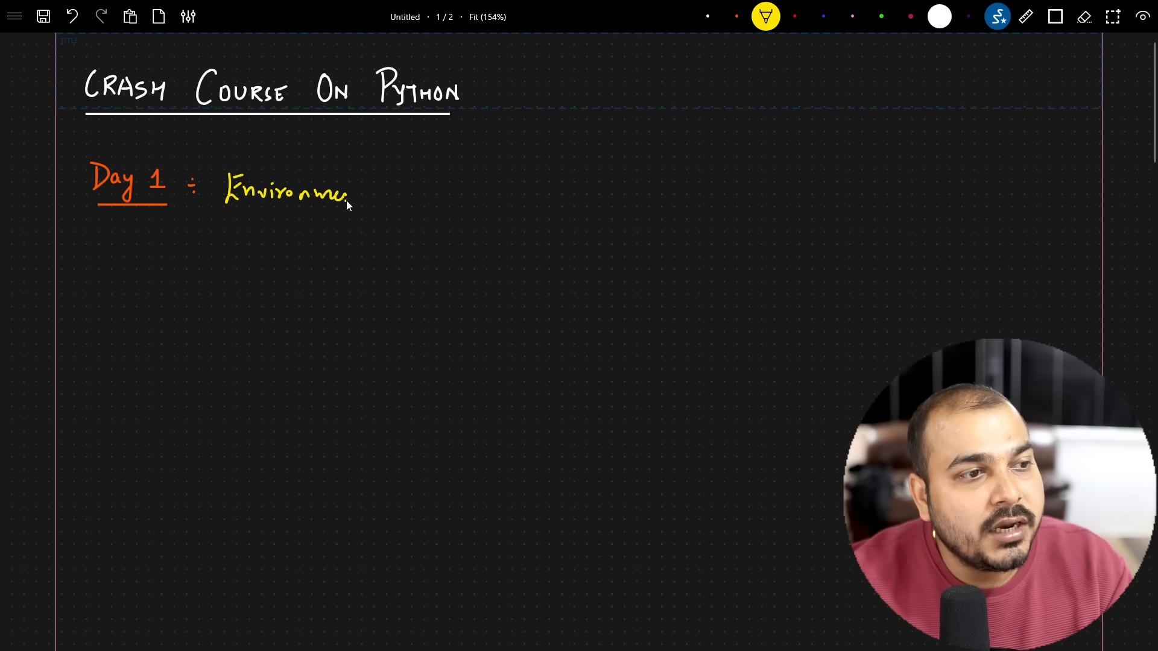
drag(347, 196, 410, 195)
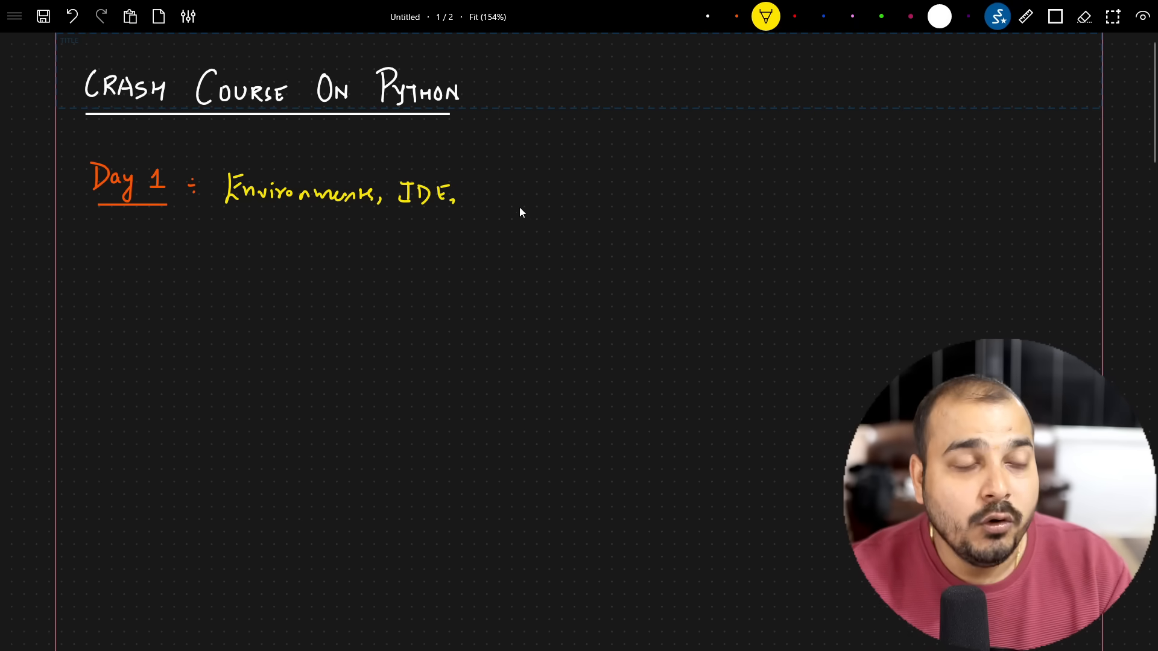
mouse_move(479, 222)
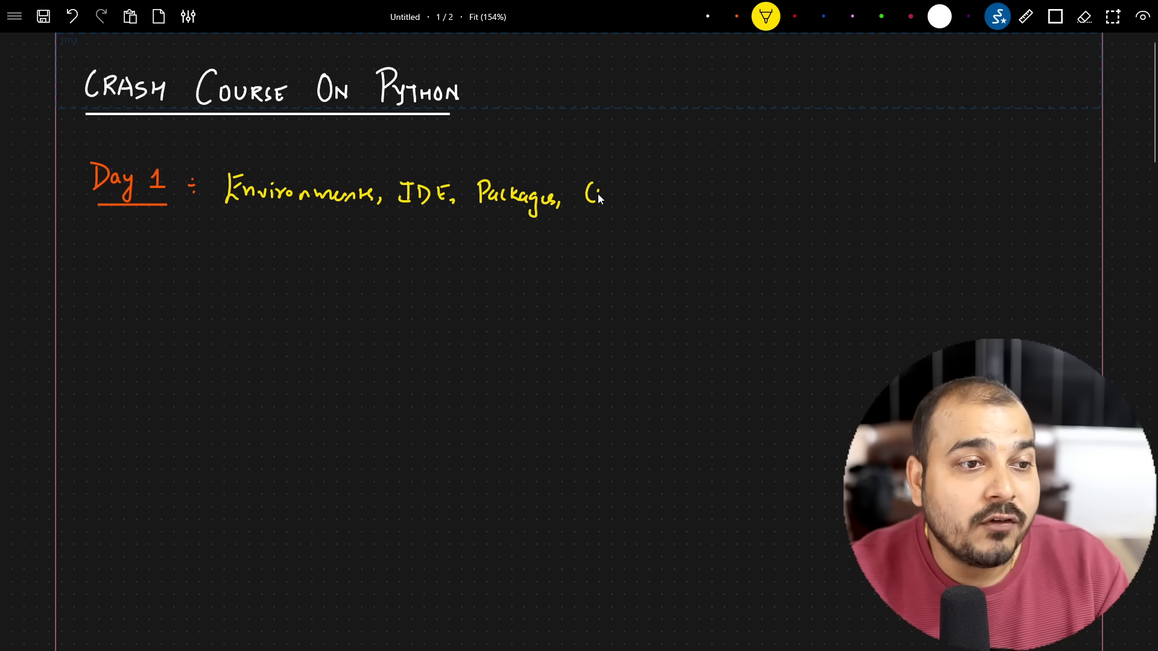
drag(584, 195, 665, 199)
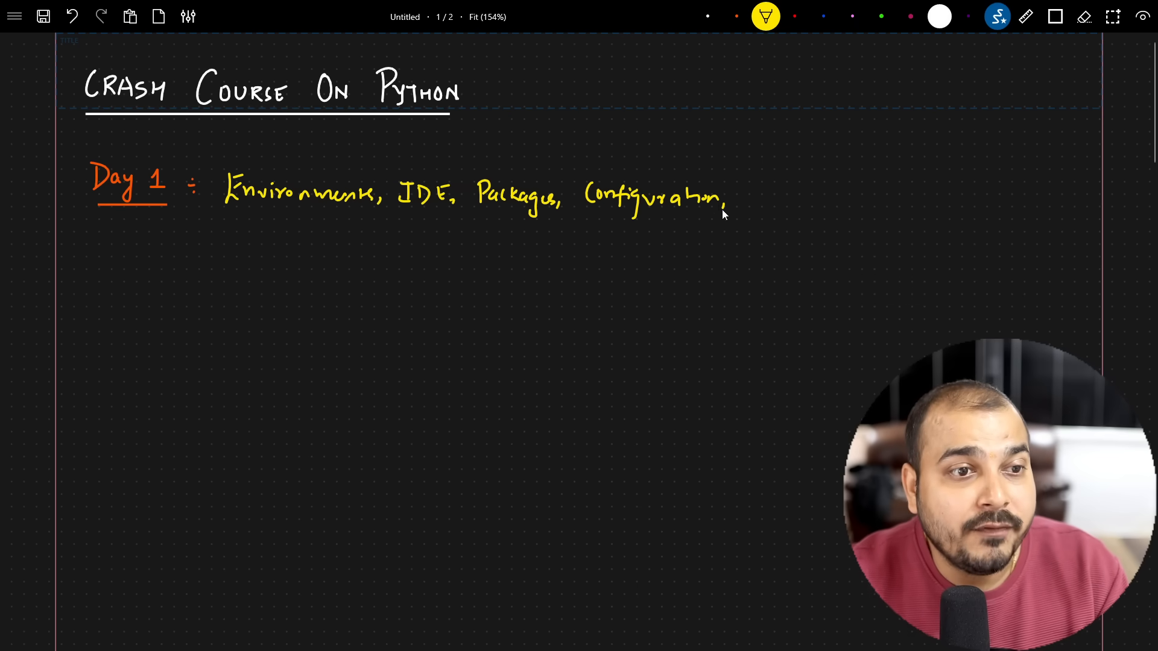
drag(296, 244, 337, 251)
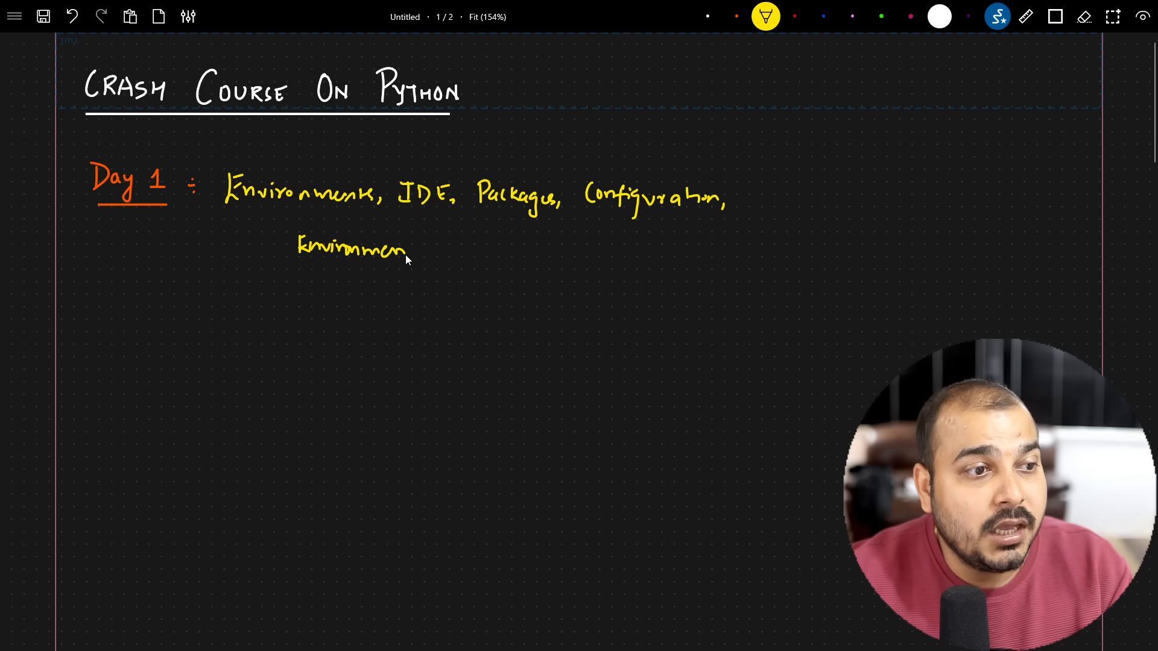
click(1084, 15)
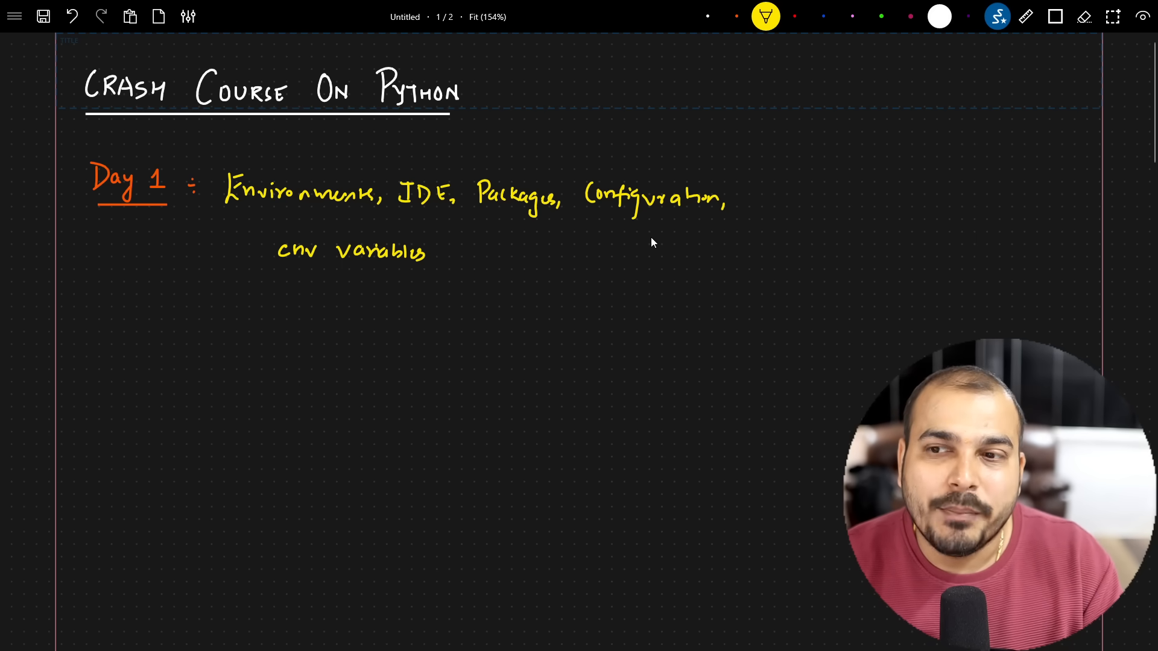
mouse_move(707, 69)
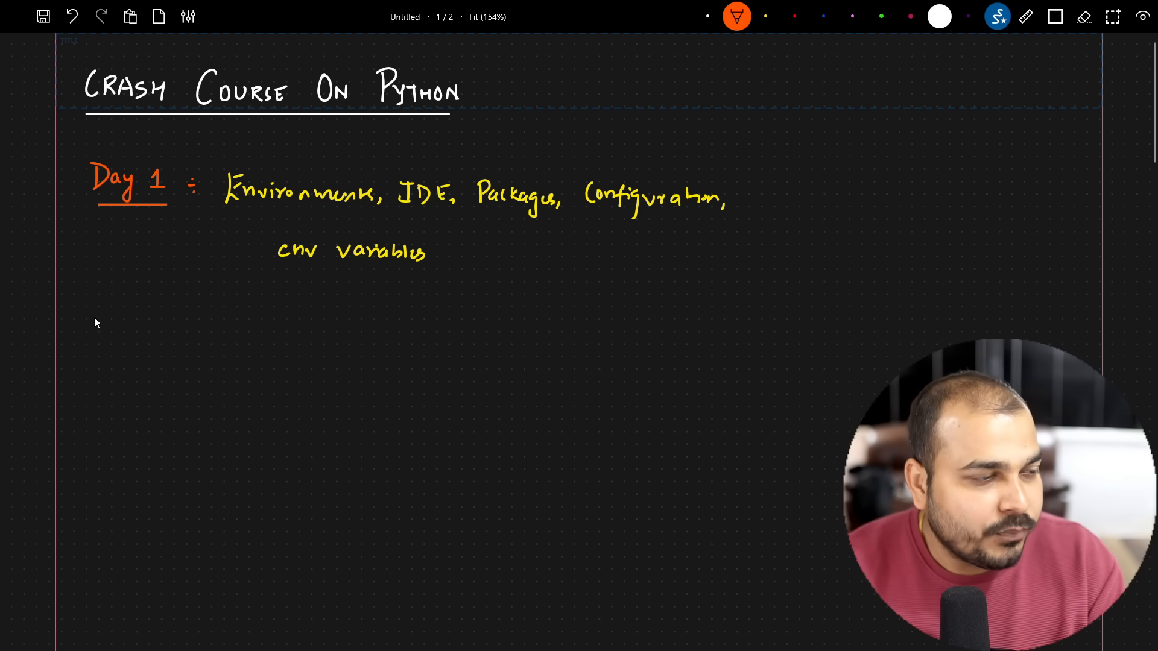
Step: Handwrite the 'Day 2 :' heading with OOPs, end-to-end projects and Structure of the code
text(Day 2 :)
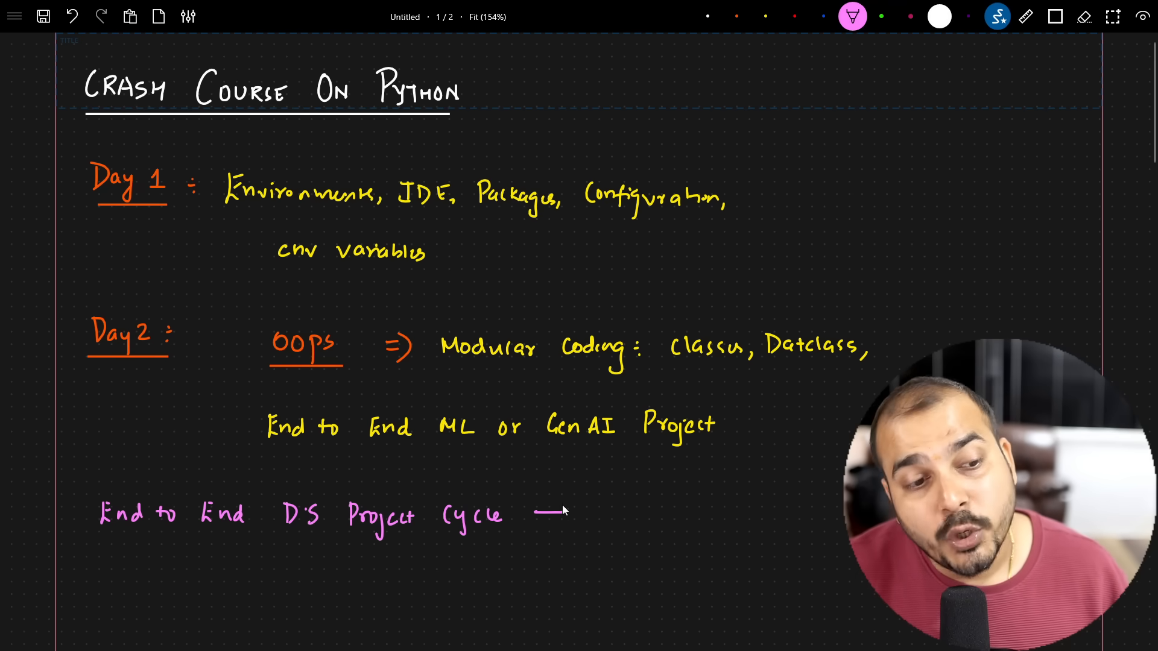
drag(532, 514, 584, 514)
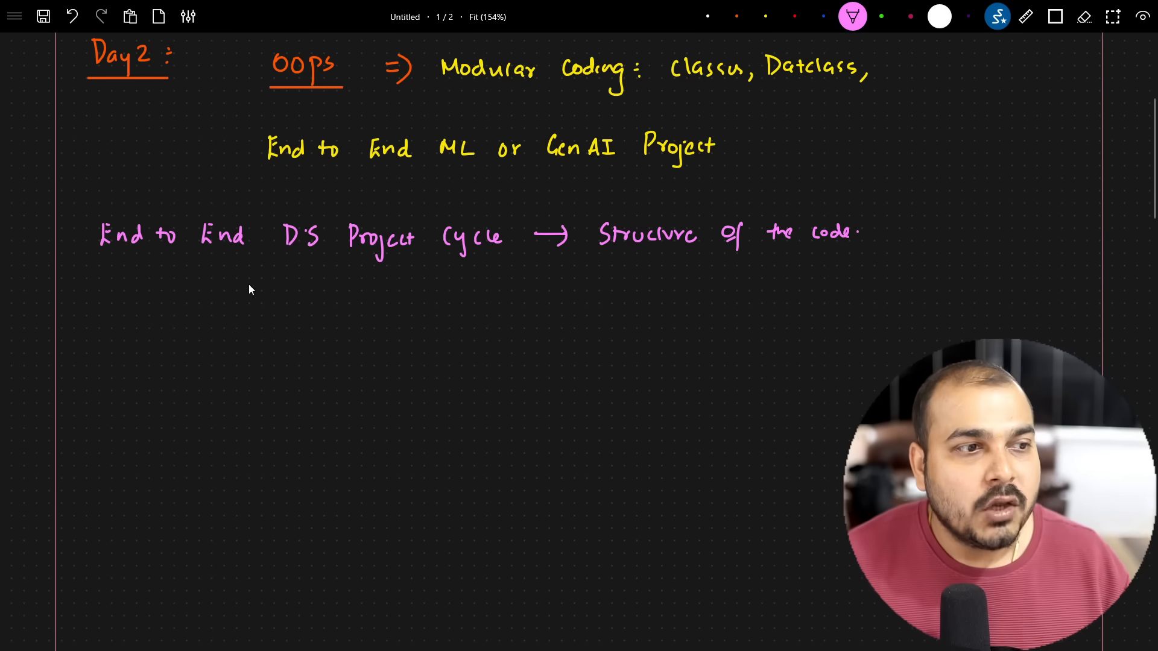
Step: Add the pink line 'Github Integration ⇒ Yaml ⇒ CI/CD' under Day 2 and scroll down for the next heading
text(Git)
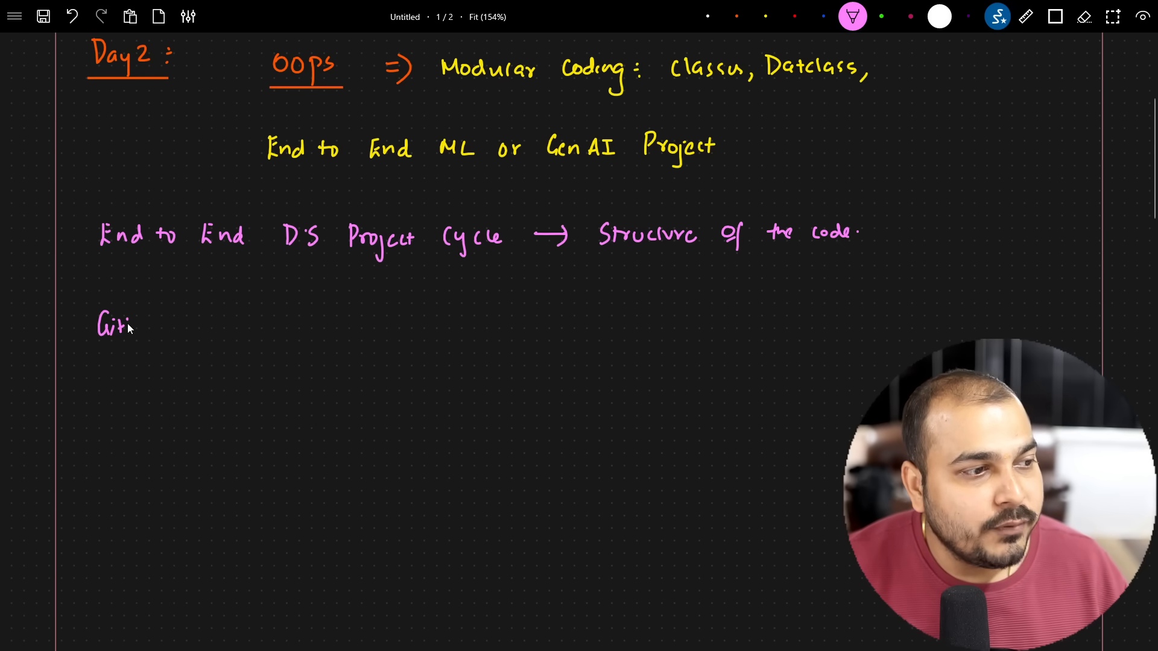
text(Github Integraton => Yaml.)
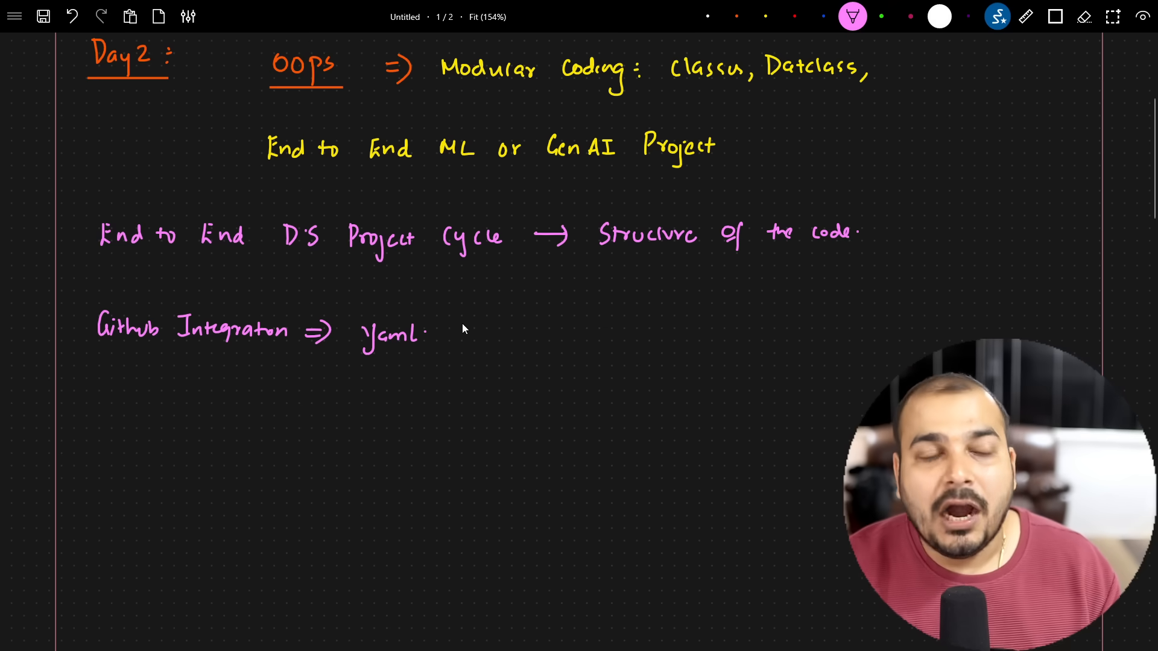
text(CT)
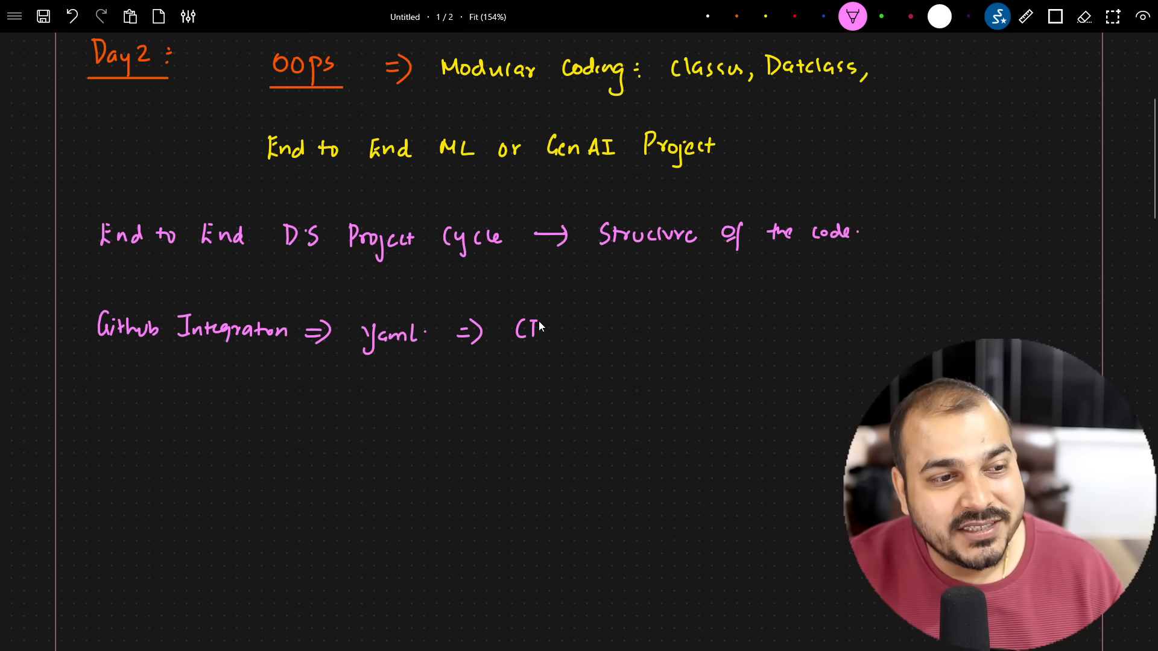
text(I/CD)
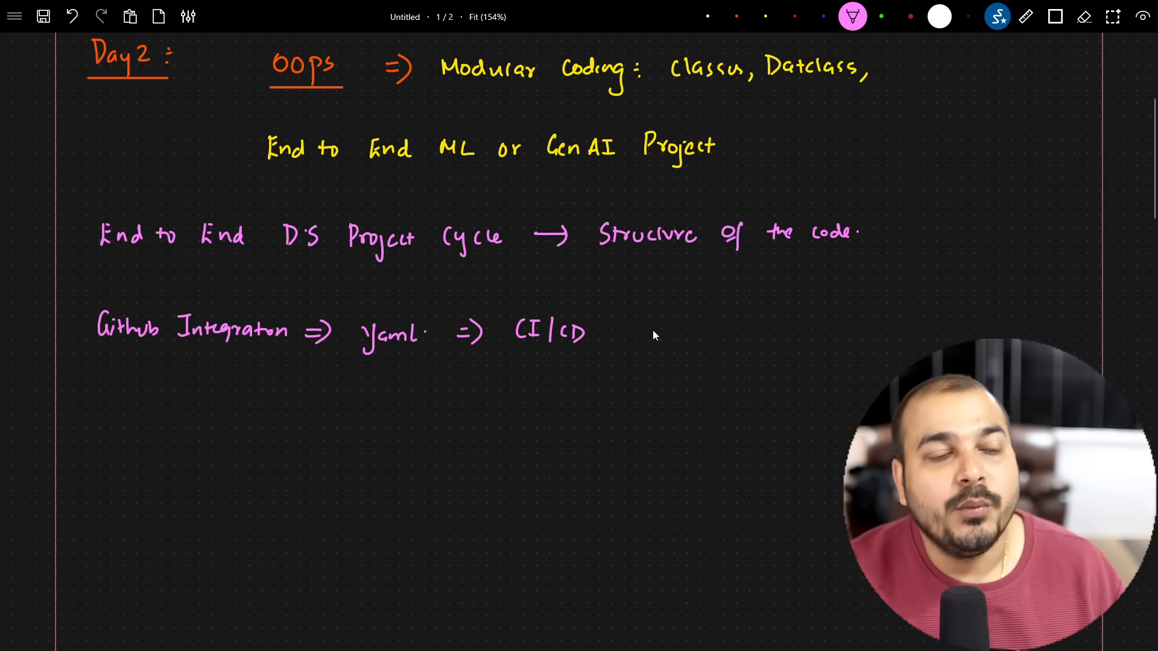
scroll(down, 3)
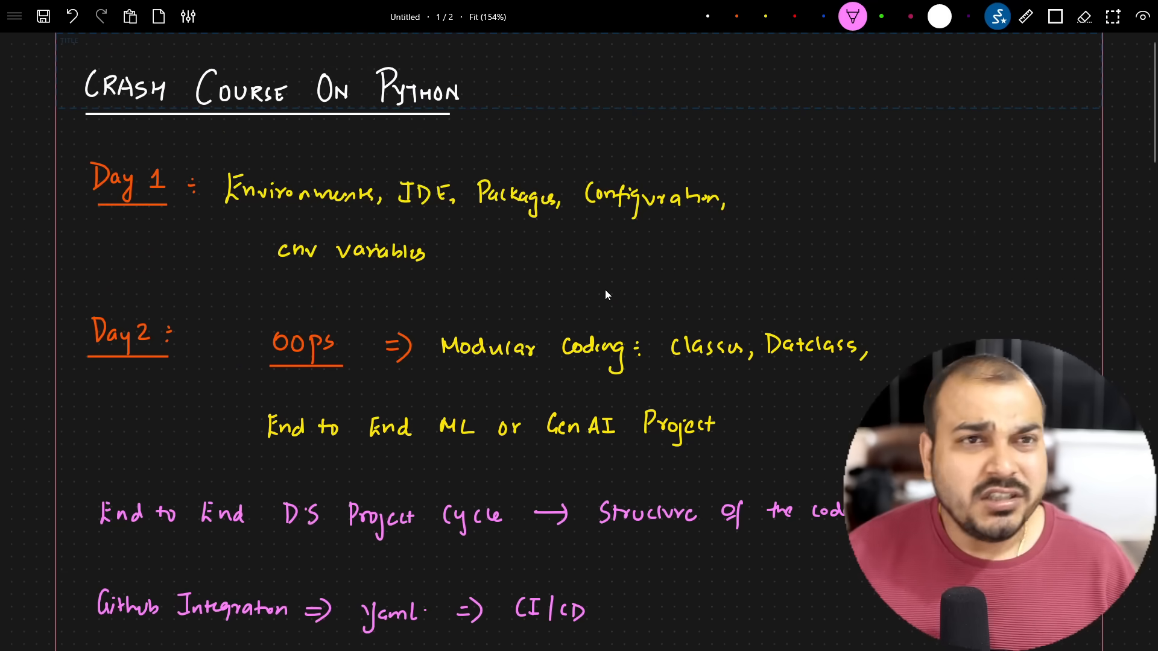
scroll(down, 3)
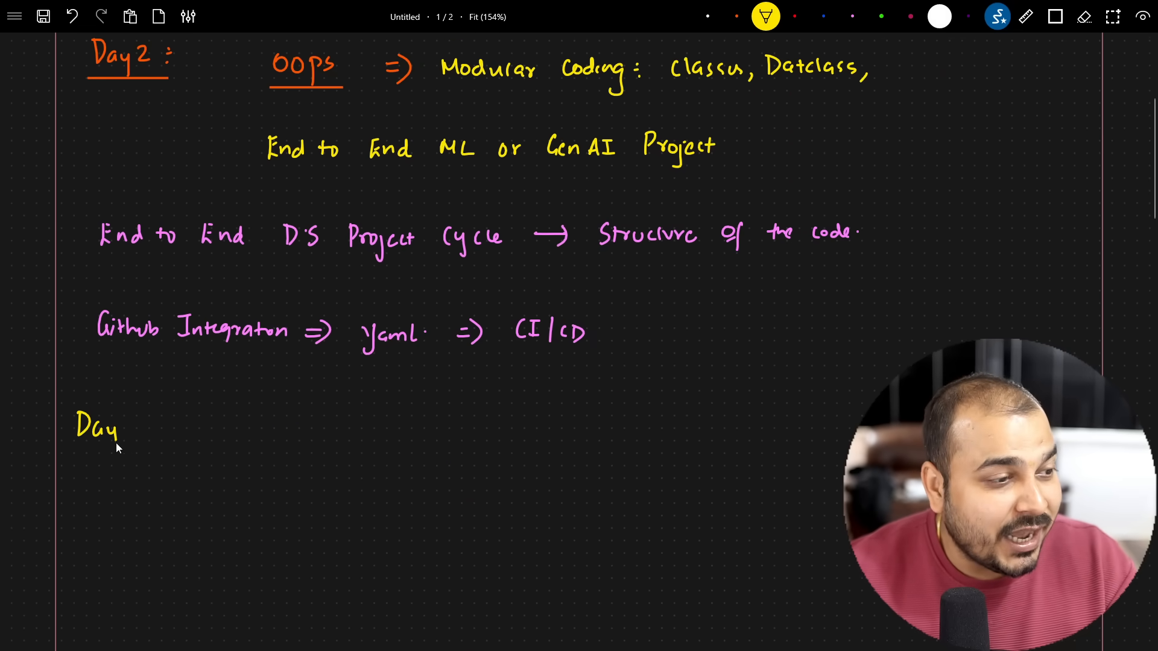
Step: Handwrite 'Day 3 : Data Structures →' in yellow and start the red Day 4 LLM Module entry
text(3 : Data)
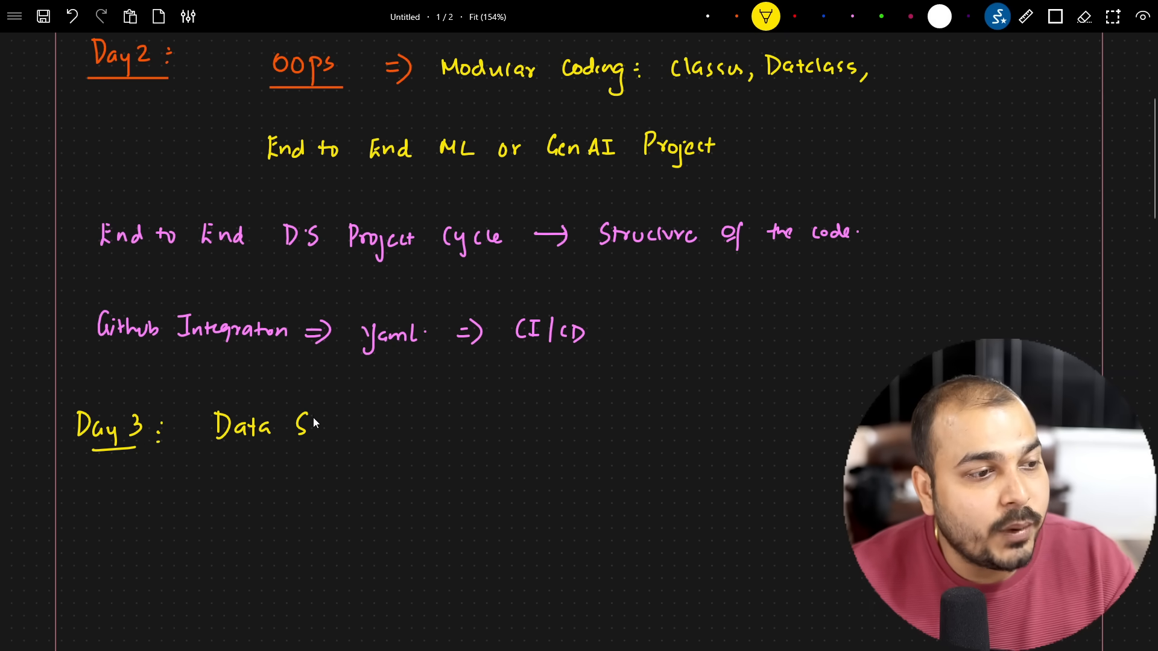
text(Structures →)
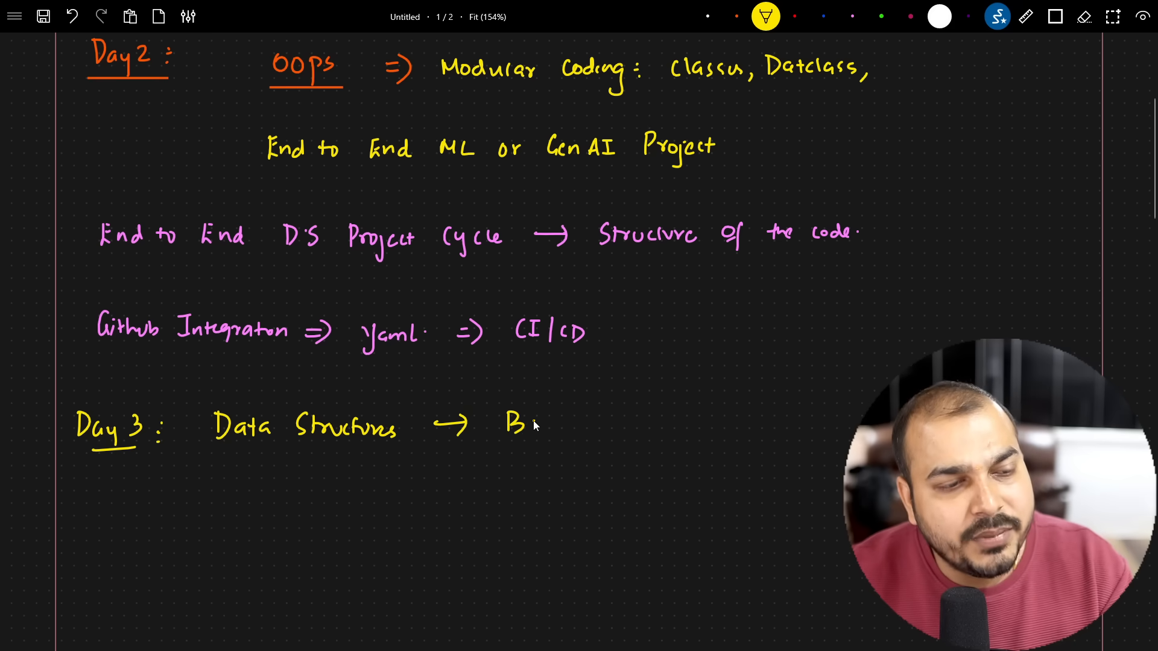
text(Basic)
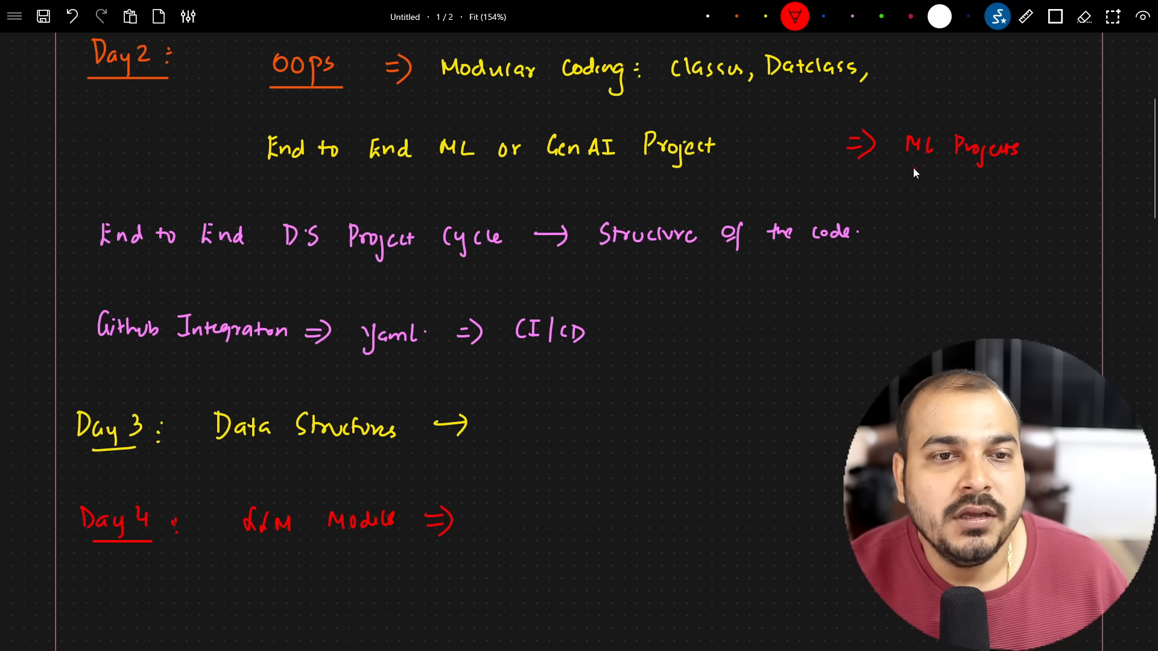
Step: Bracket ML Projects in red with an arrow to 'Database Integration'
drag(883, 143, 985, 177)
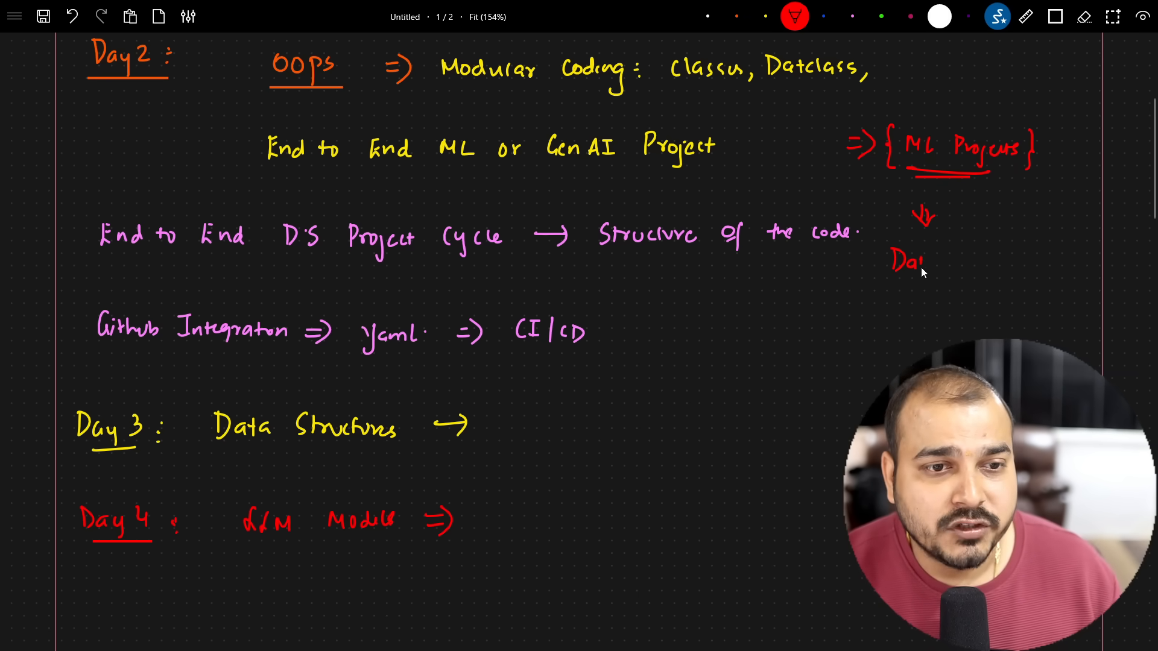
text(Database)
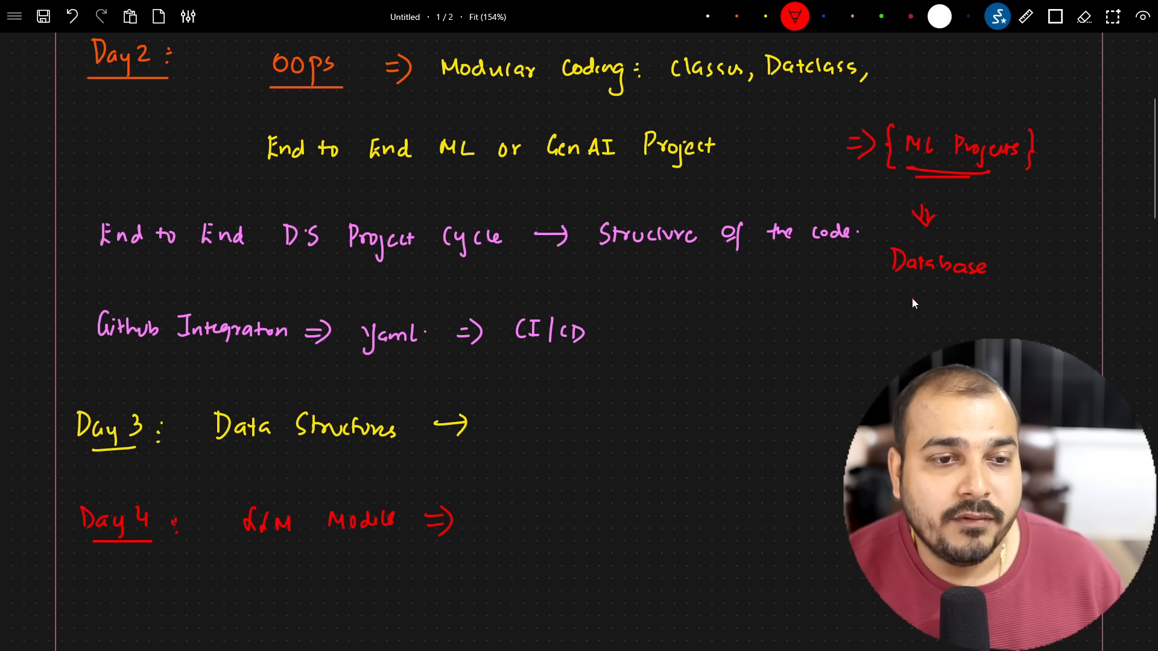
text(Integration)
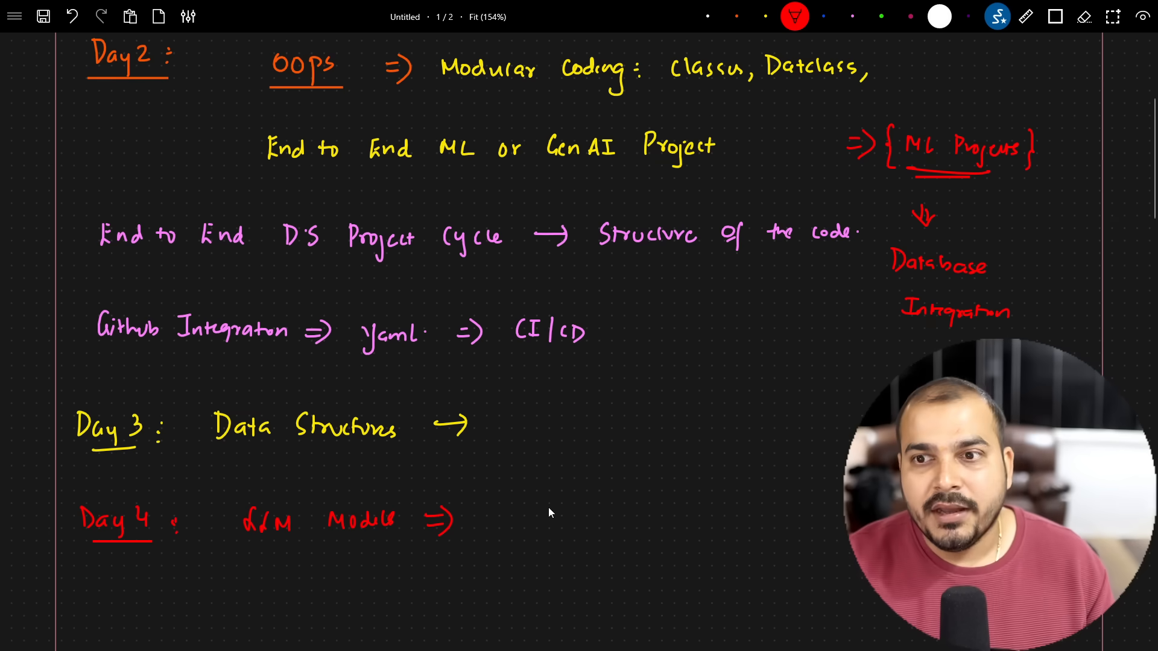
Step: Underline LLM Module and add 'Gen AI Project Structure' leading to Configuration
drag(251, 553, 373, 553)
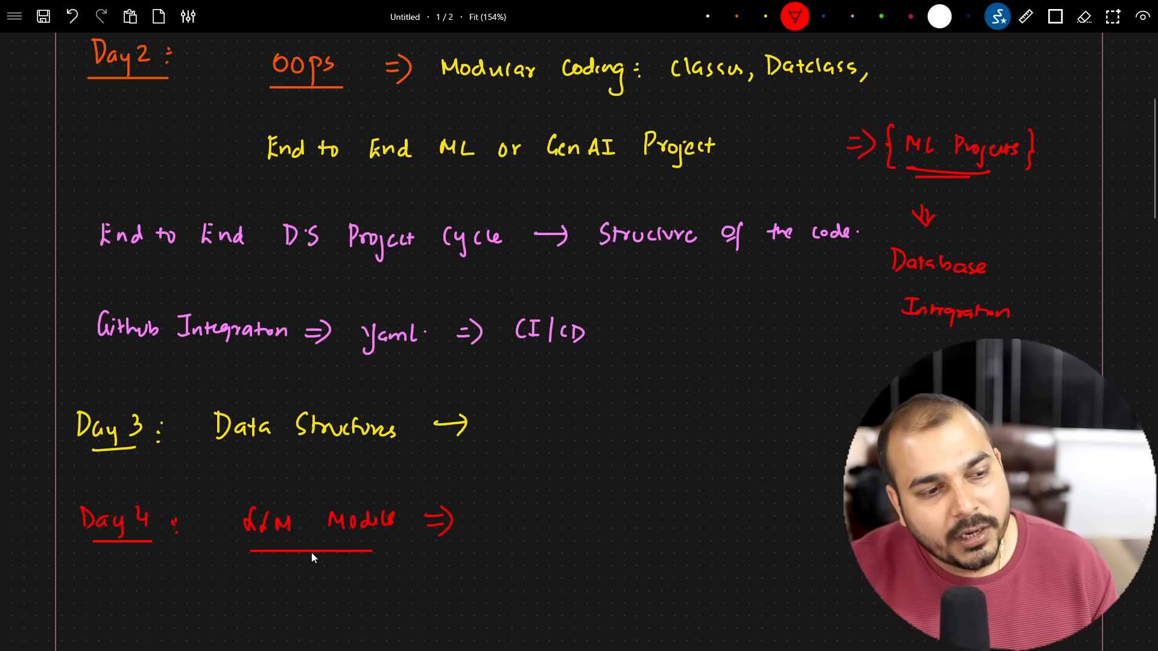
text(Gen AI)
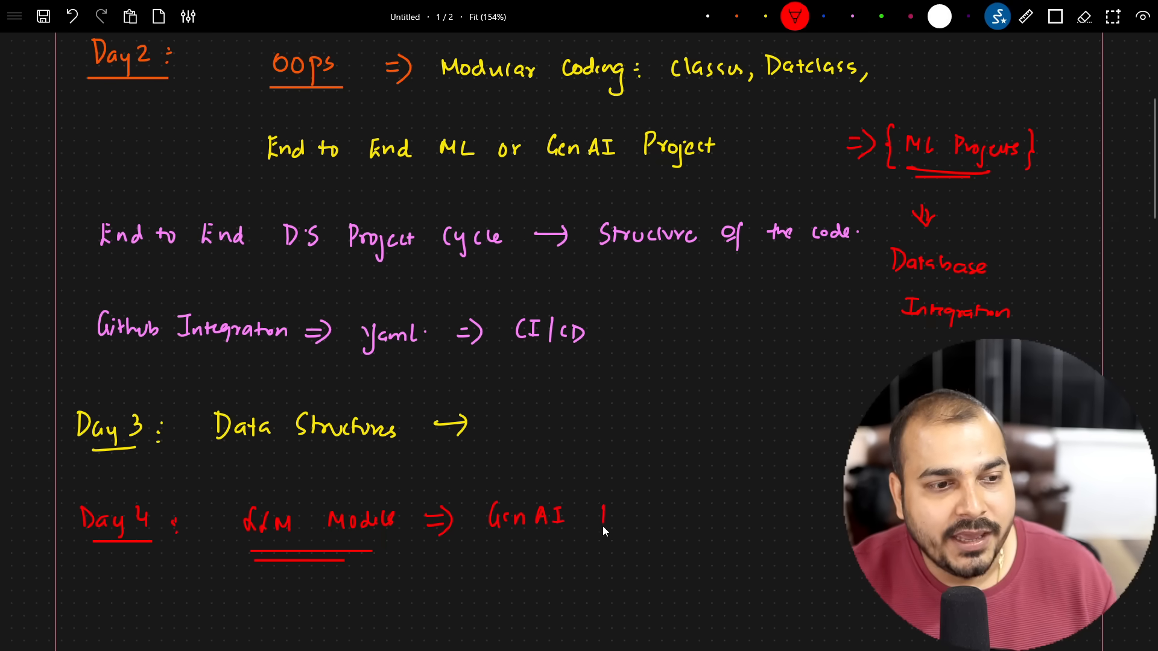
text(Project Structure)
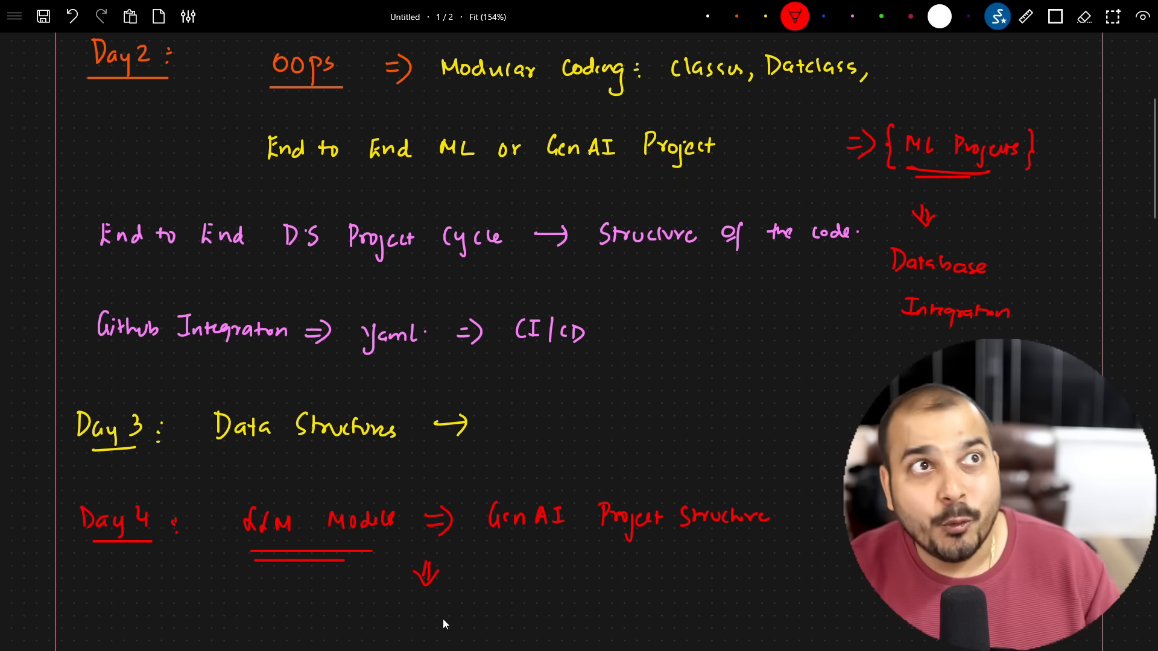
scroll(down, 3)
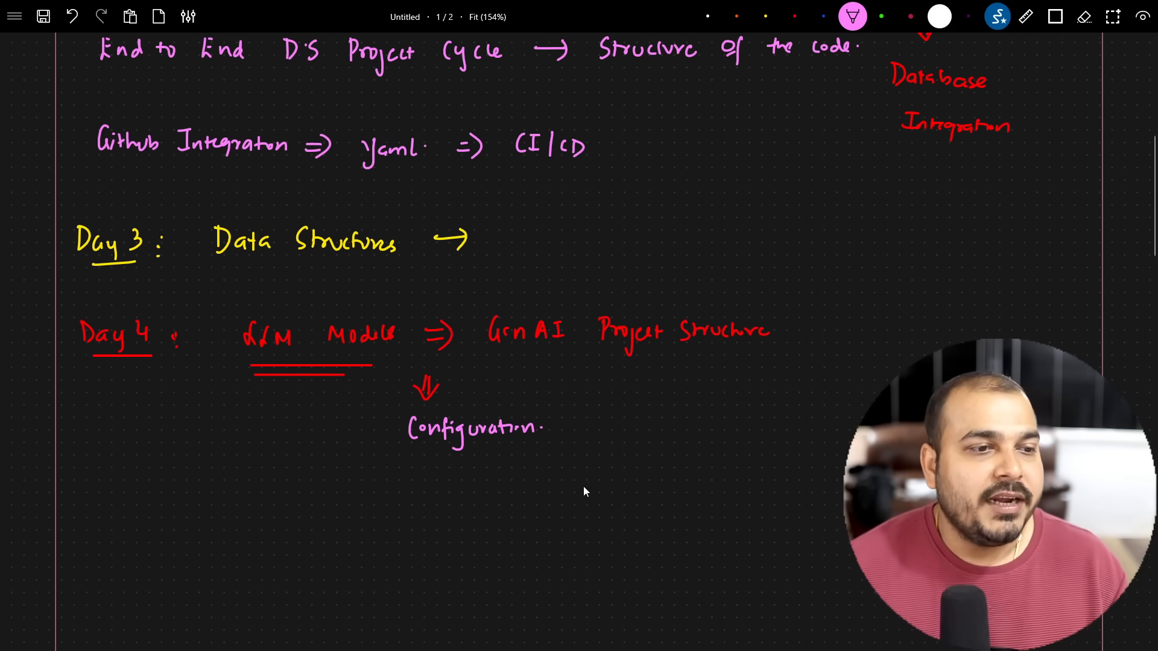
Step: Handwrite 'Day 5 :' with 'Feedbacks' as its double-underlined topic in pink
drag(73, 502, 126, 502)
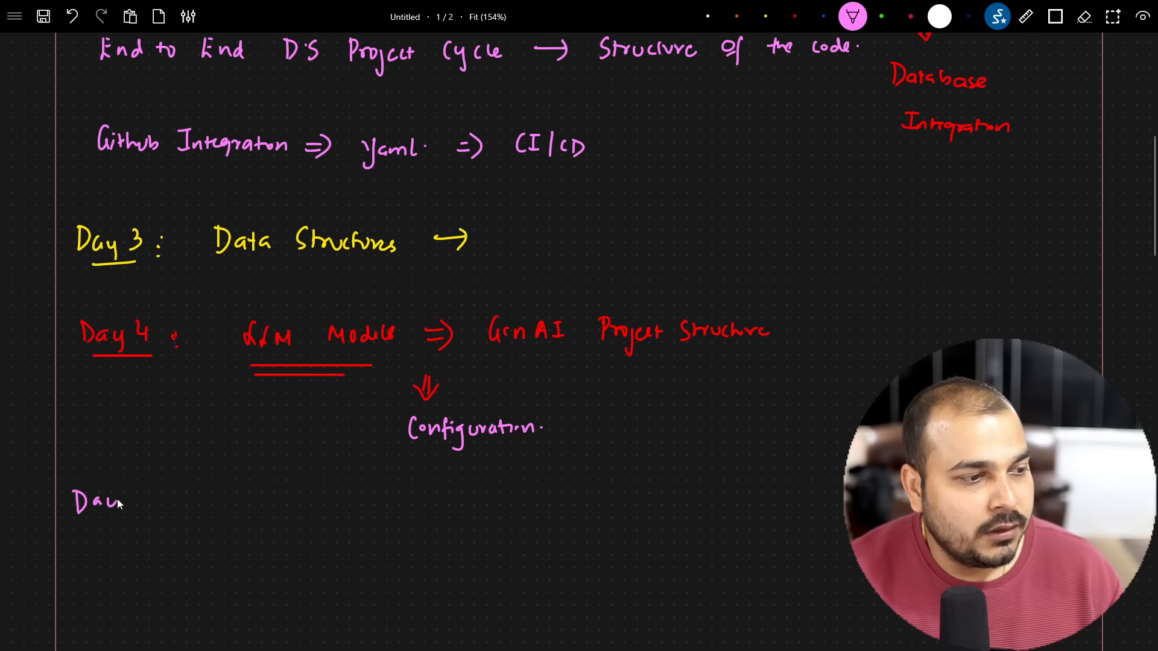
text(Day 5 : Feedbacks)
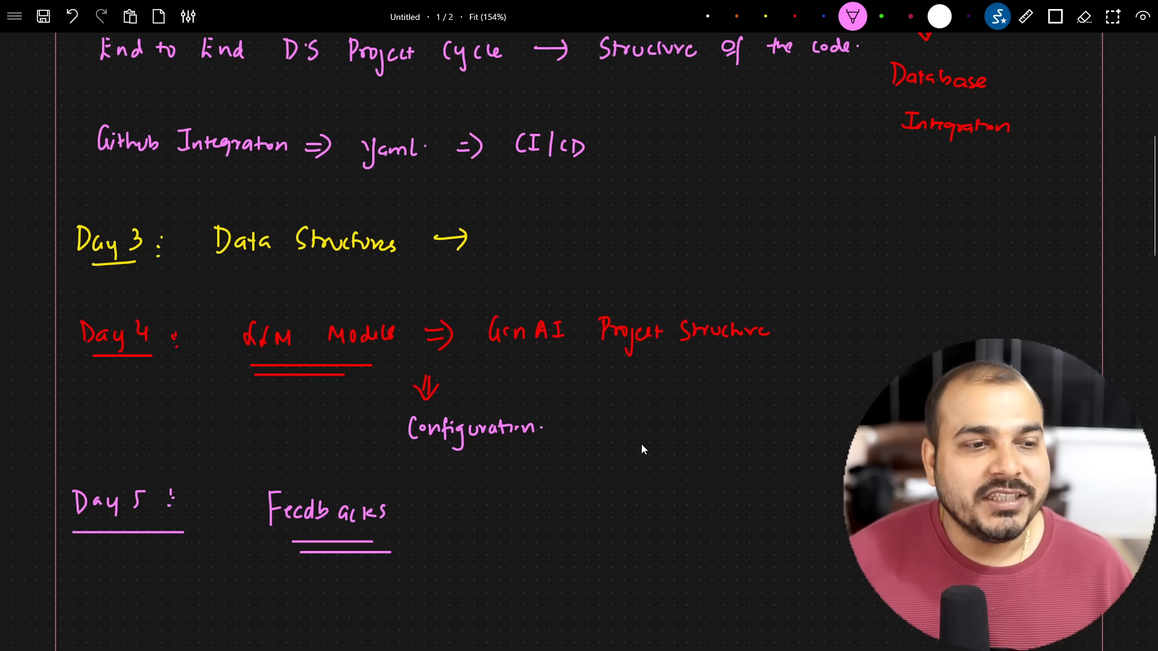
scroll(down, 3)
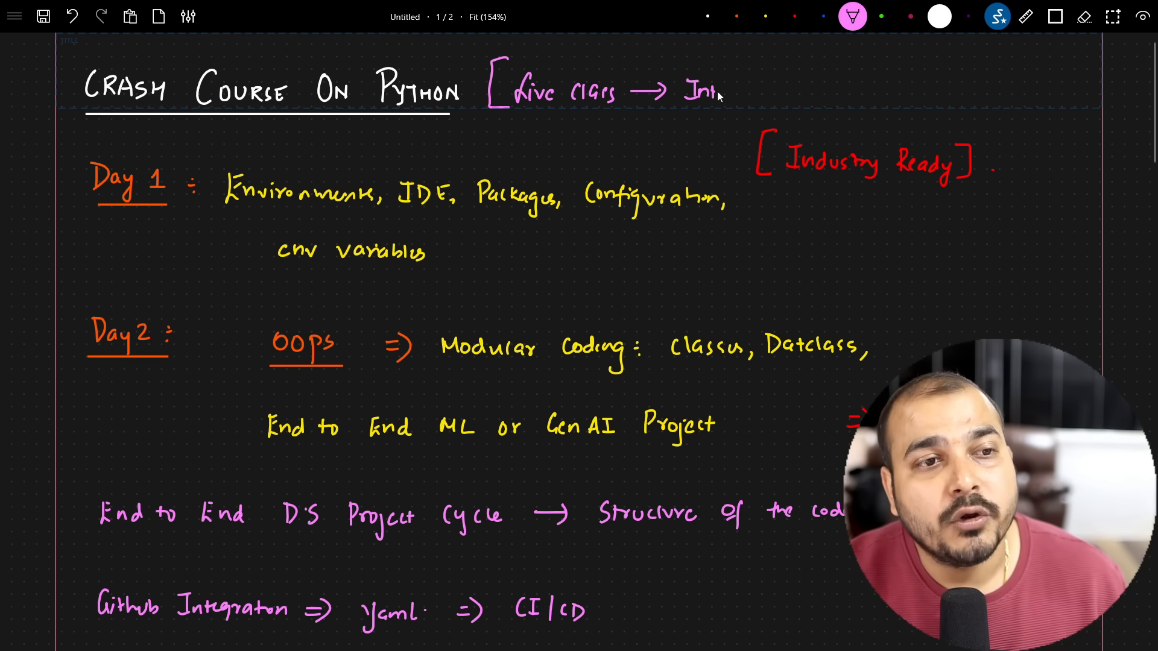
Step: Add the pink '[Live class → ...' note beside the title and the red '[Industry Ready]' tag
text(Integral)
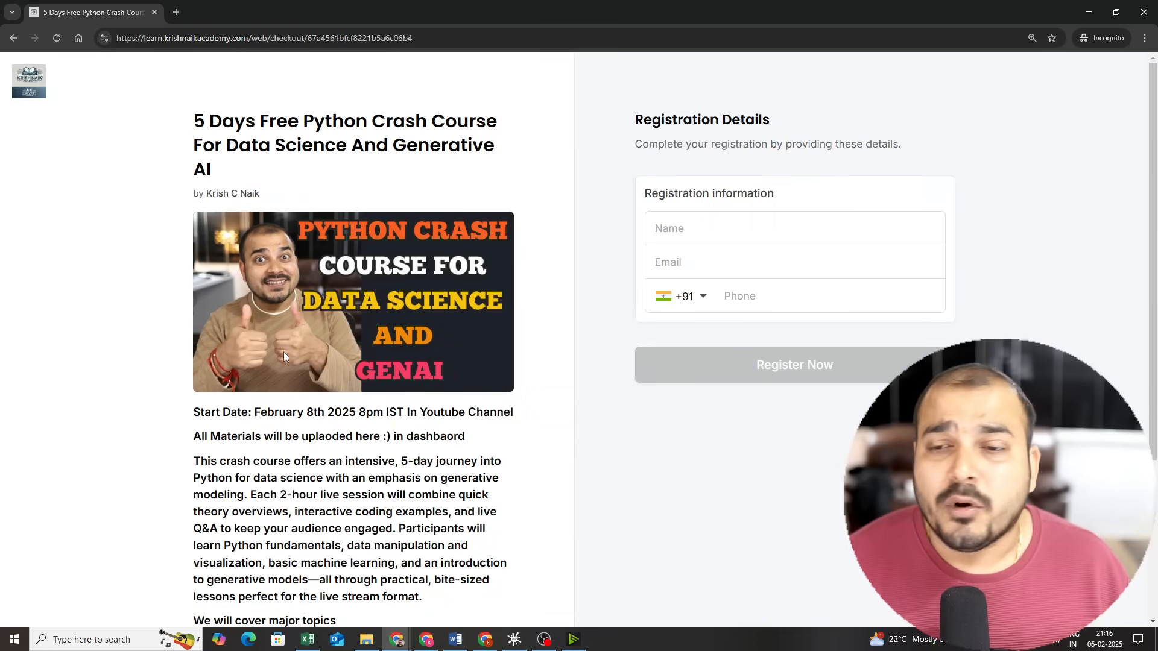
mouse_move(294, 371)
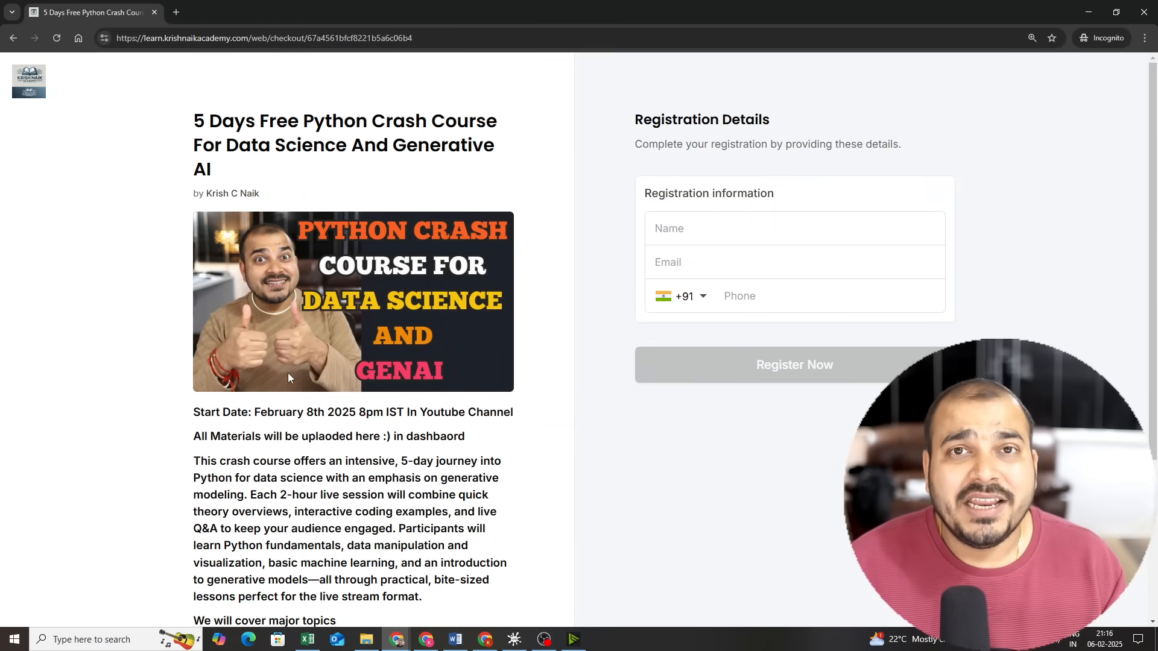
mouse_move(294, 405)
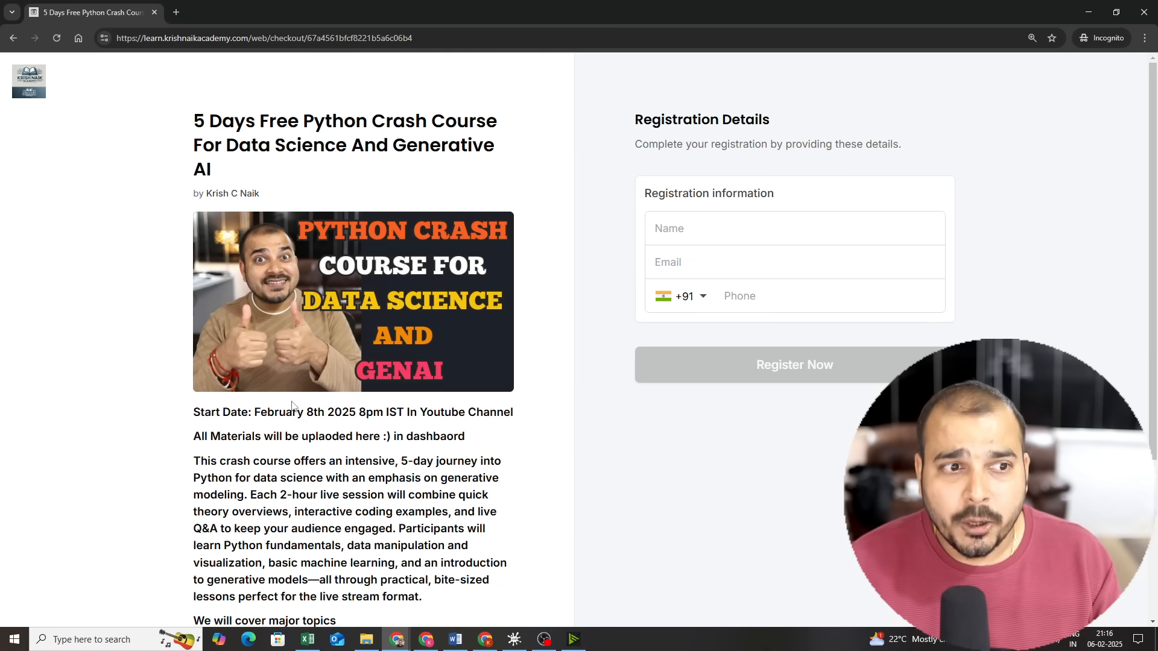